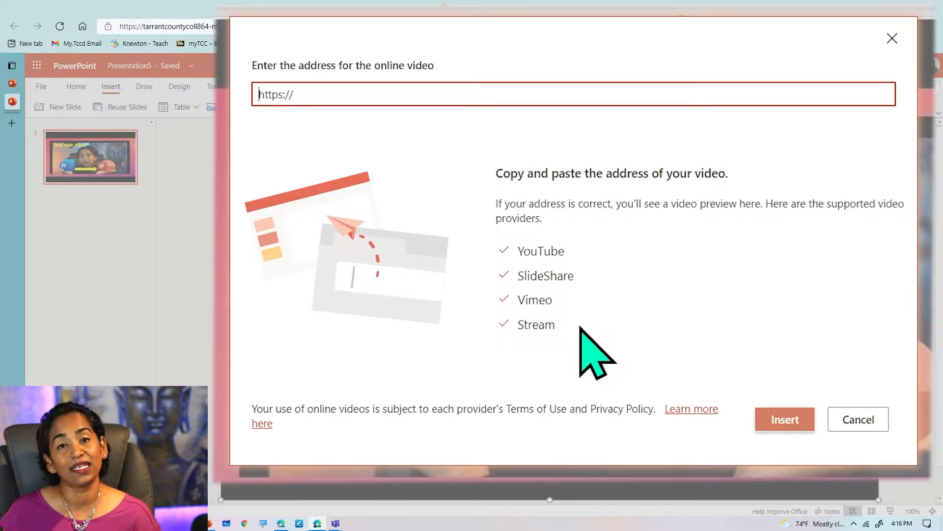
# - Paste the YouTube video URL into the Online Video address box
pyautogui.click(783, 419)
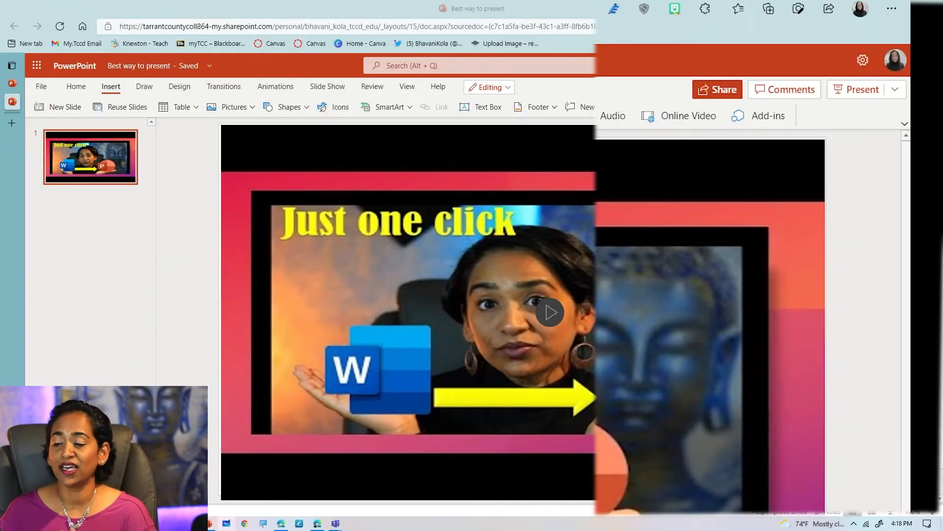